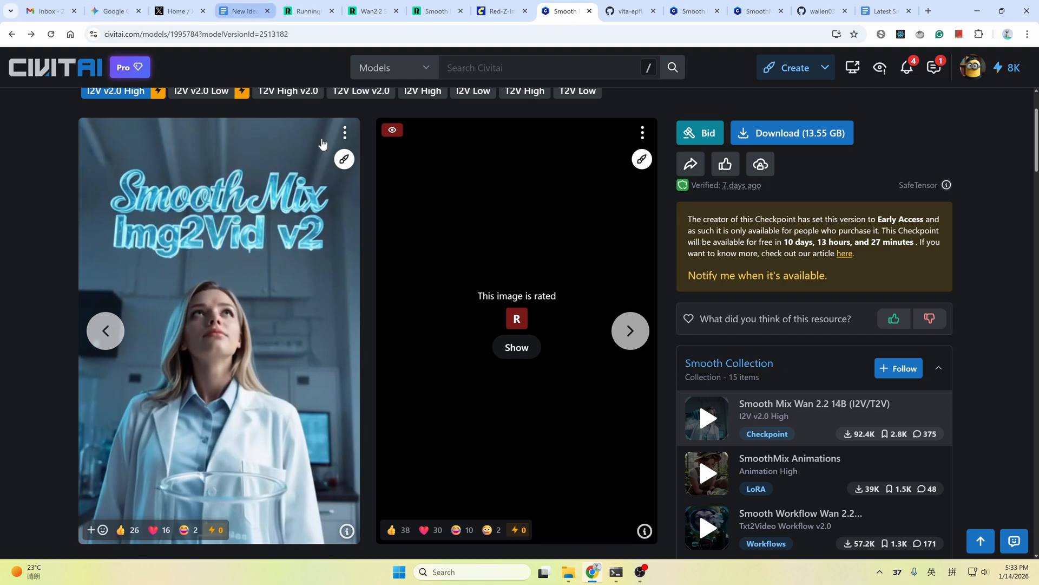
Switch from the Civitai Smooth Mix Img2Vid page to the Stable Video Infinity GitHub README
left_click(628, 11)
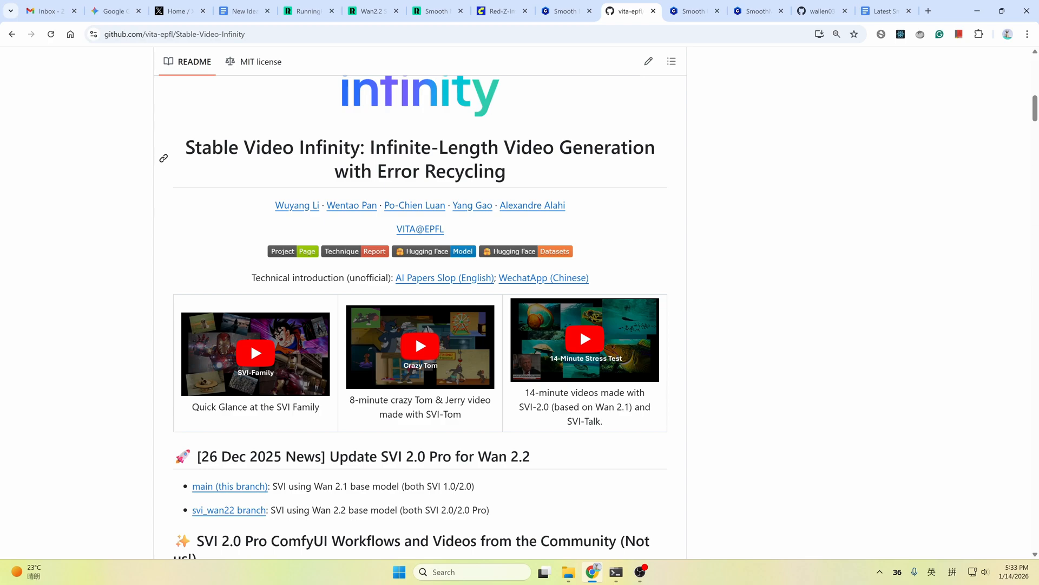
left_click(564, 11)
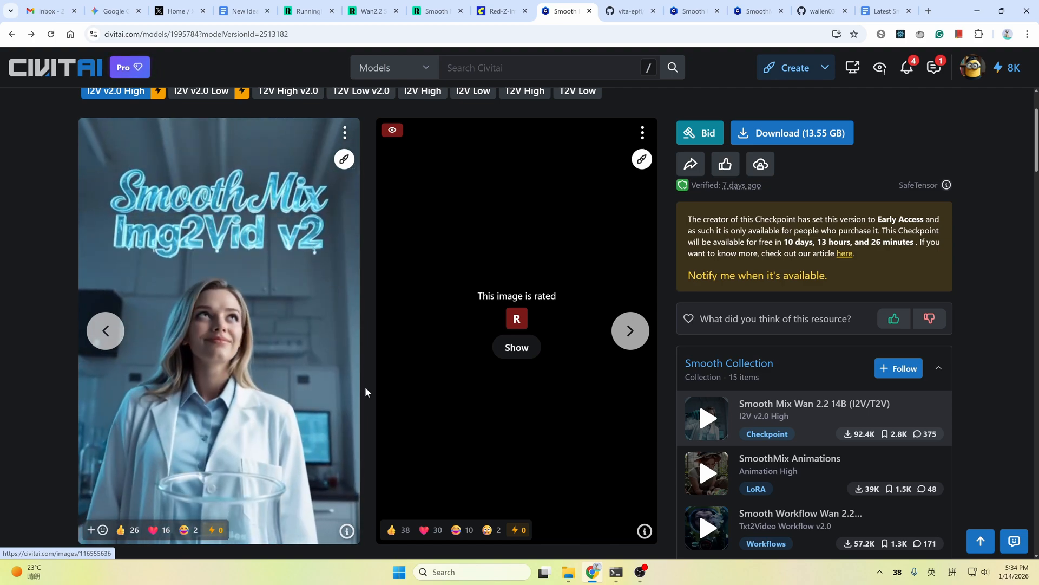
Bring up the Smooth Mix V2 + SVI2.0 Pro_dev workflow canvas with its Load Models and Speed Up groups
left_click(434, 11)
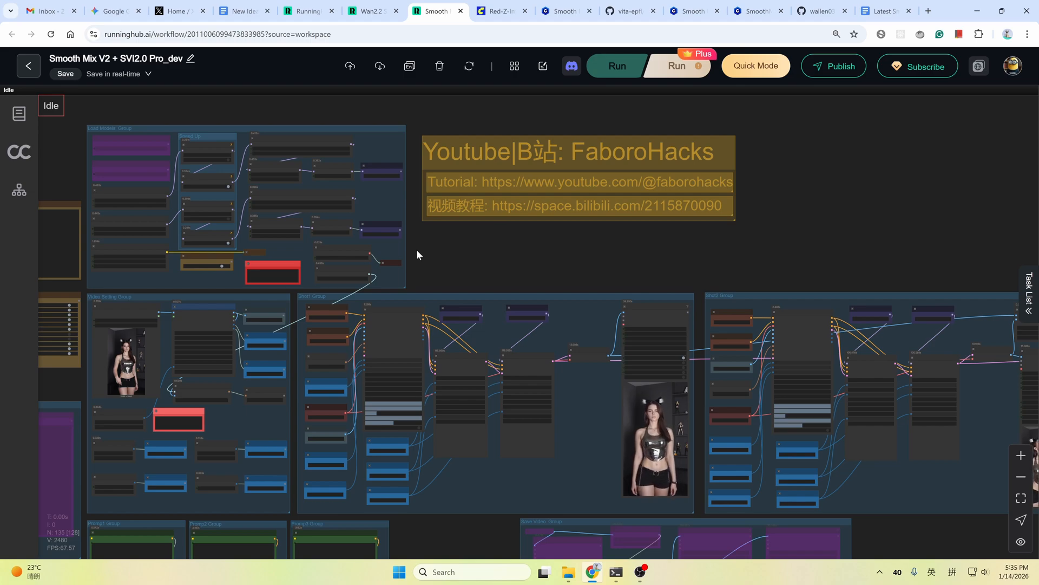
mouse_move(393, 307)
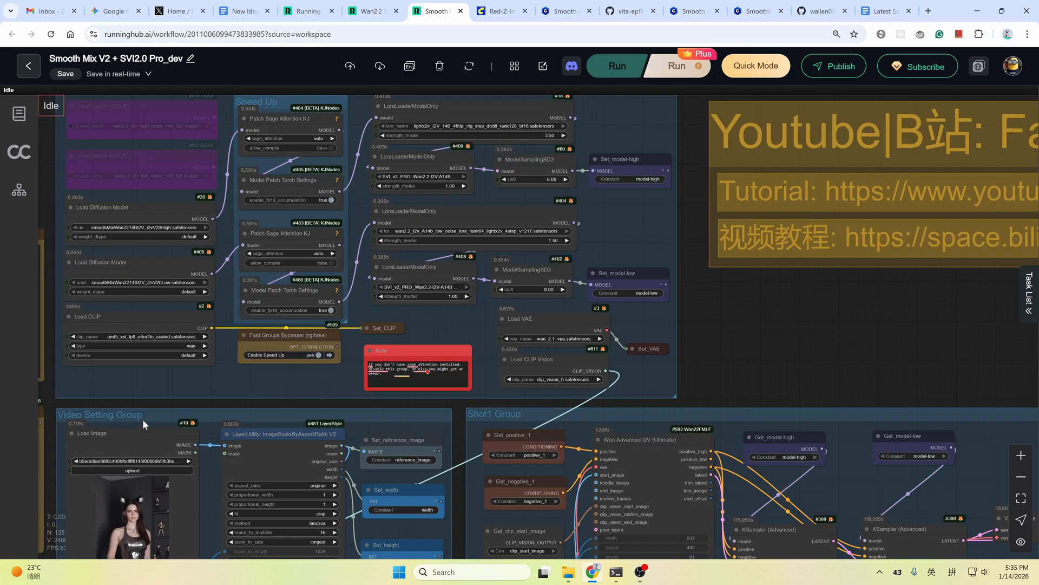
mouse_move(569, 426)
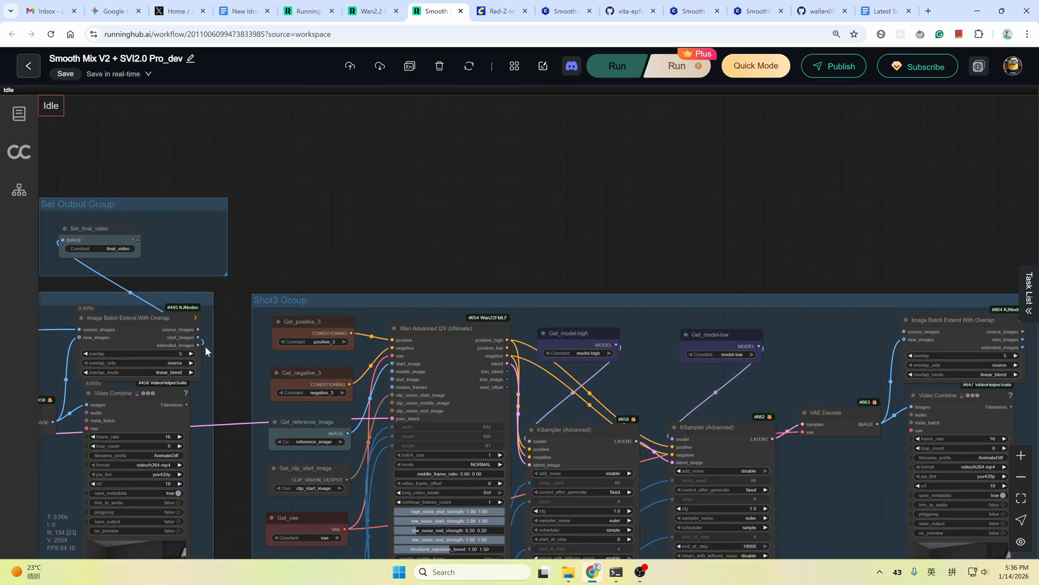
mouse_move(198, 345)
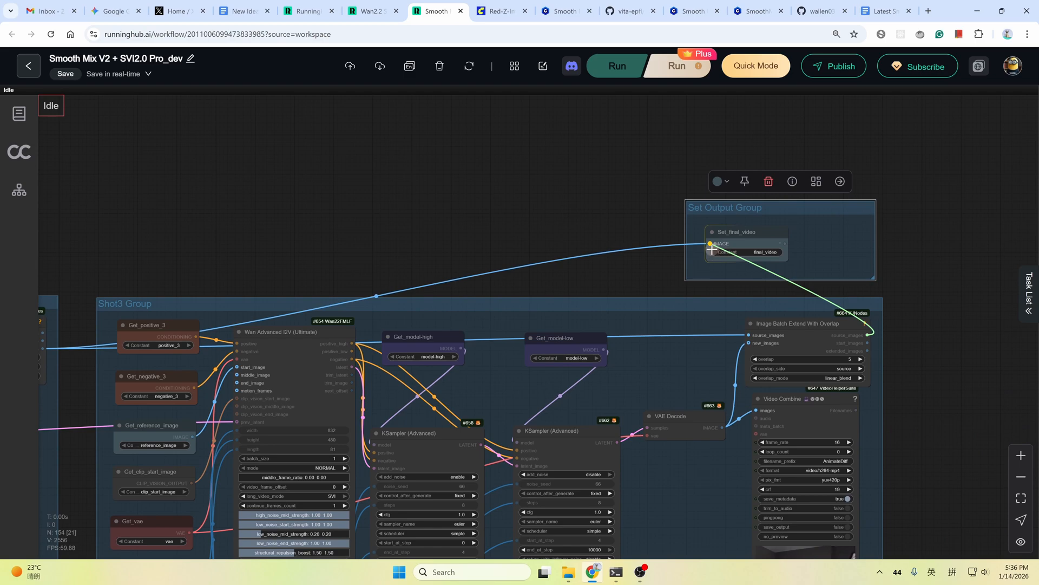
mouse_move(719, 250)
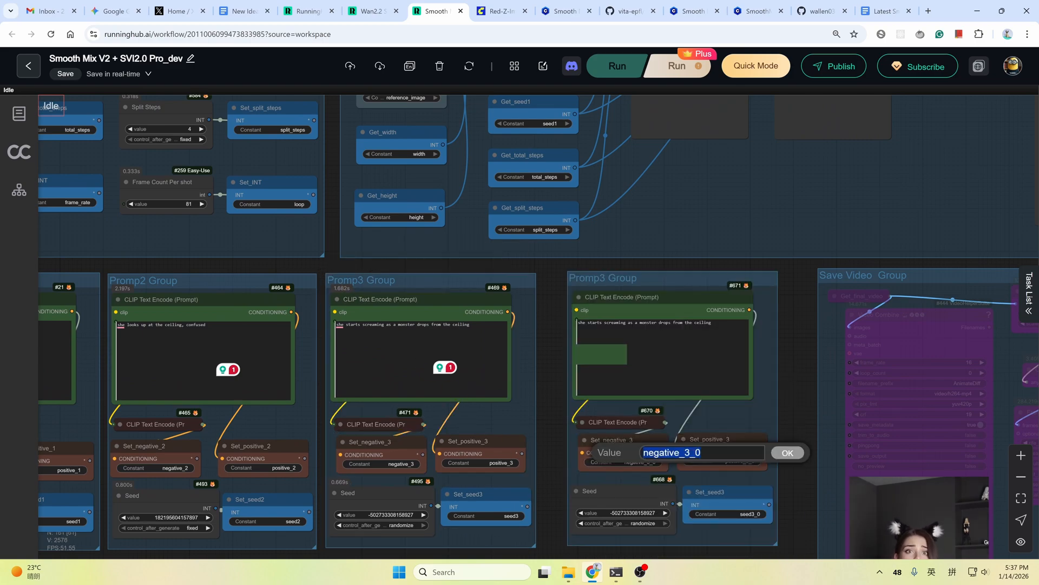
Confirm the copied constants as negative_4, positive_4 and seed4, and point Shot4's Get_positive at positive_4
left_click(787, 453)
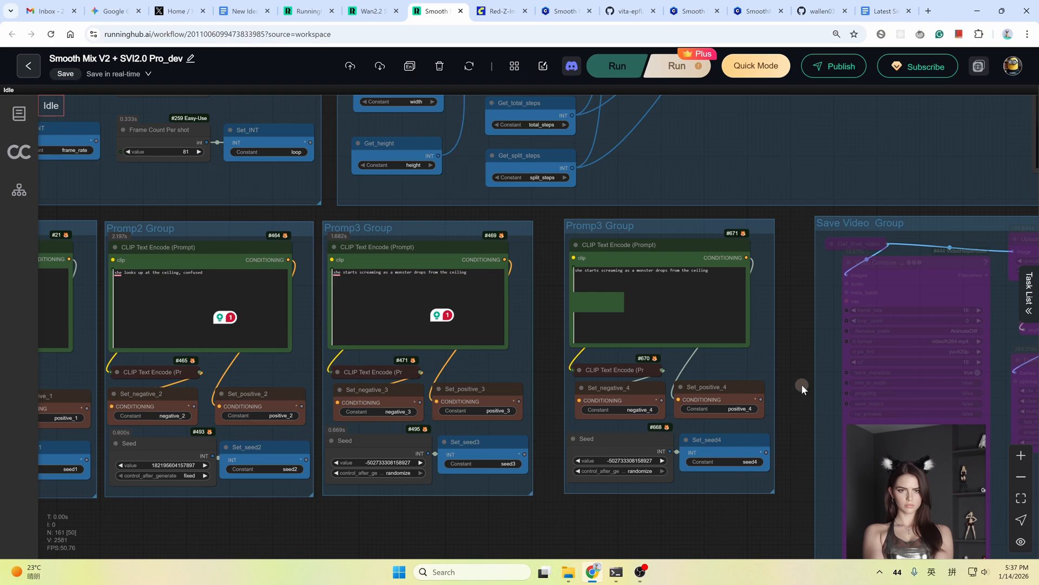
left_click(607, 226)
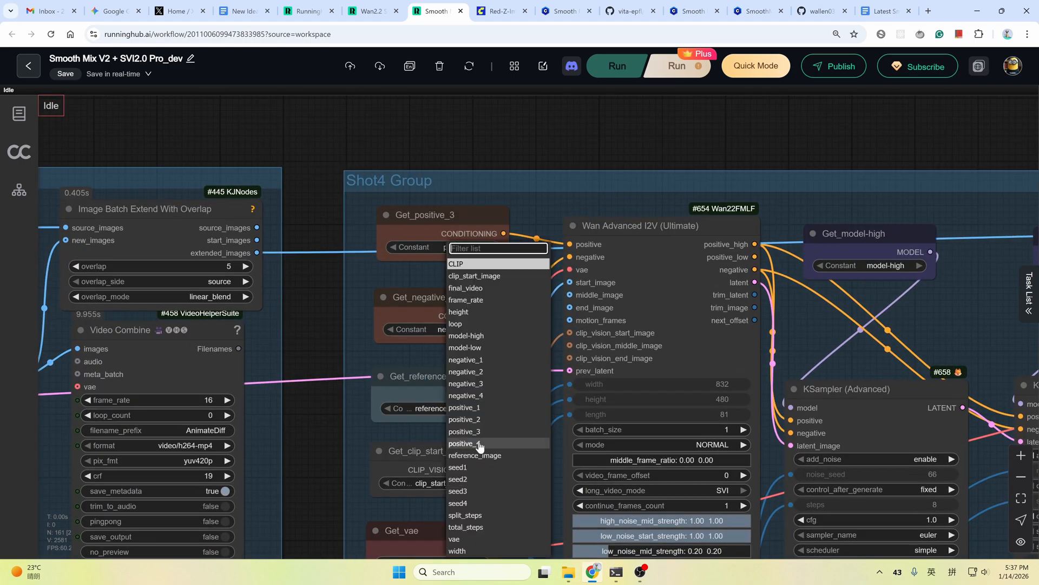
left_click(464, 443)
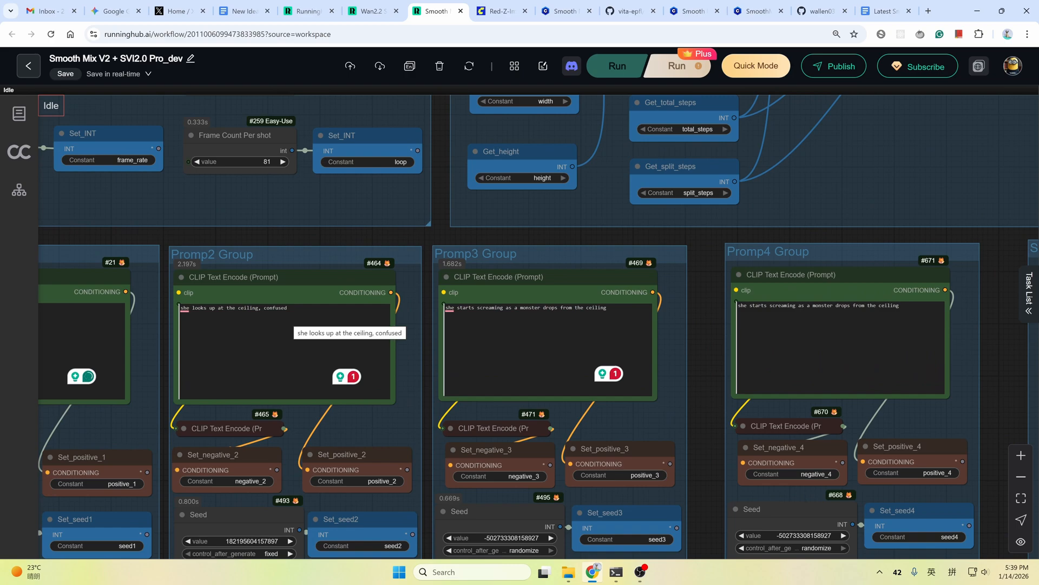
mouse_move(370, 427)
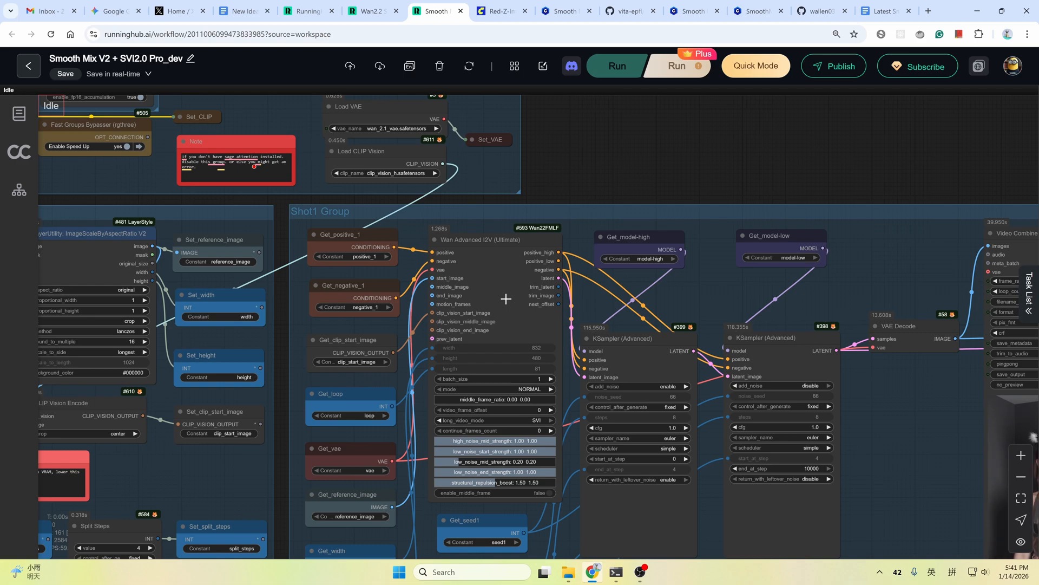
Move from the Shot1 Wan Advanced I2V node to the ComfyUI-Wan22FMLF GitHub repository
left_click(820, 11)
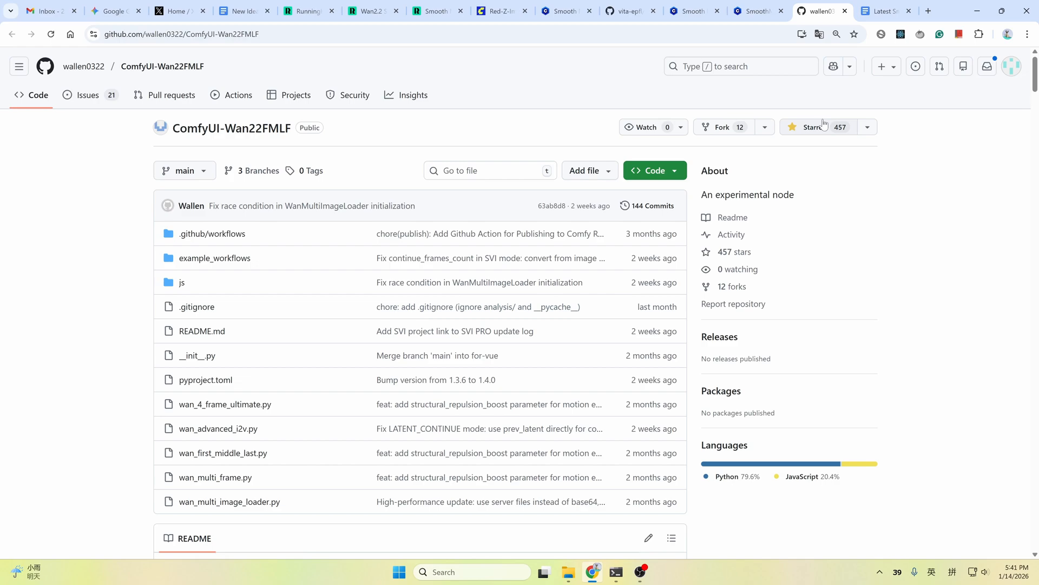
Star the ComfyUI-Wan22FMLF repo and scroll its README to the structural_repulsion_boost motion enhancement section
left_click(807, 127)
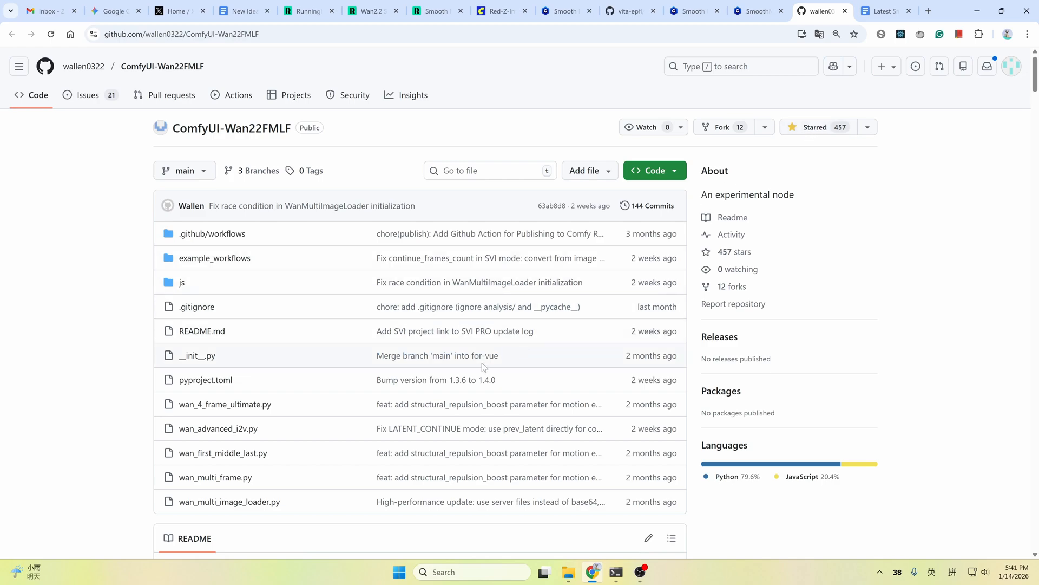
mouse_move(477, 369)
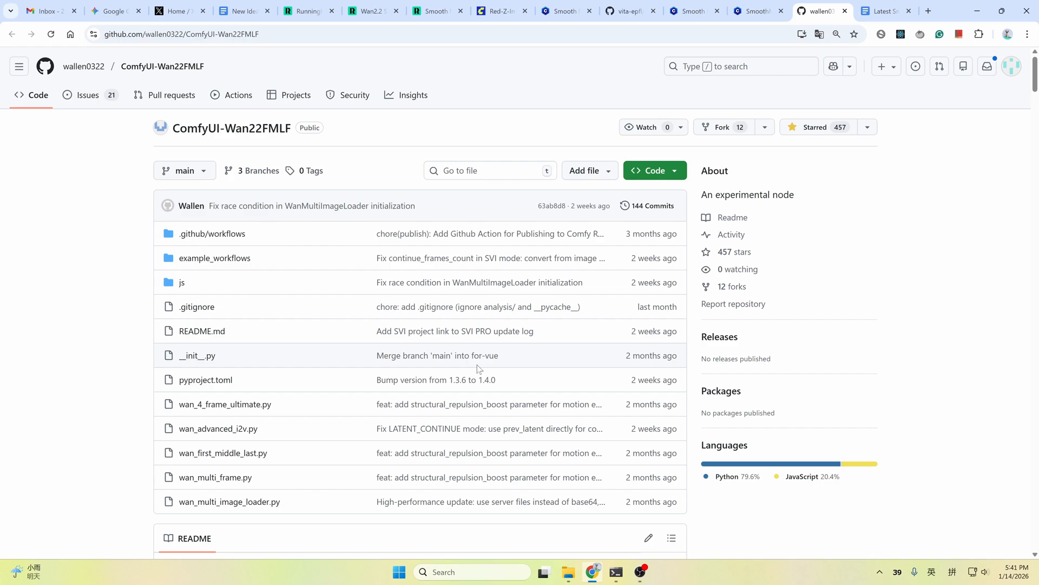
mouse_move(382, 418)
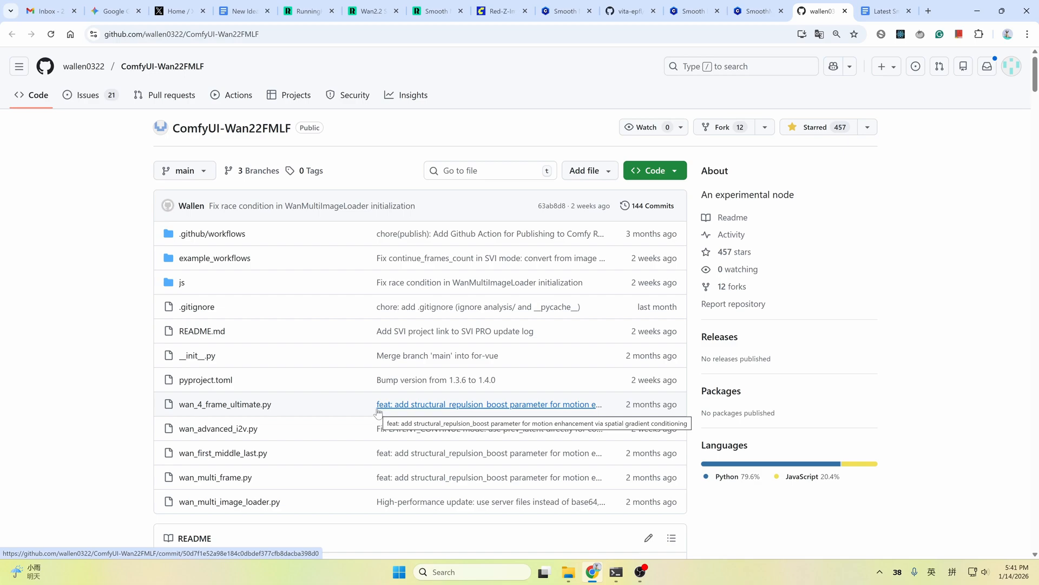
left_click(436, 11)
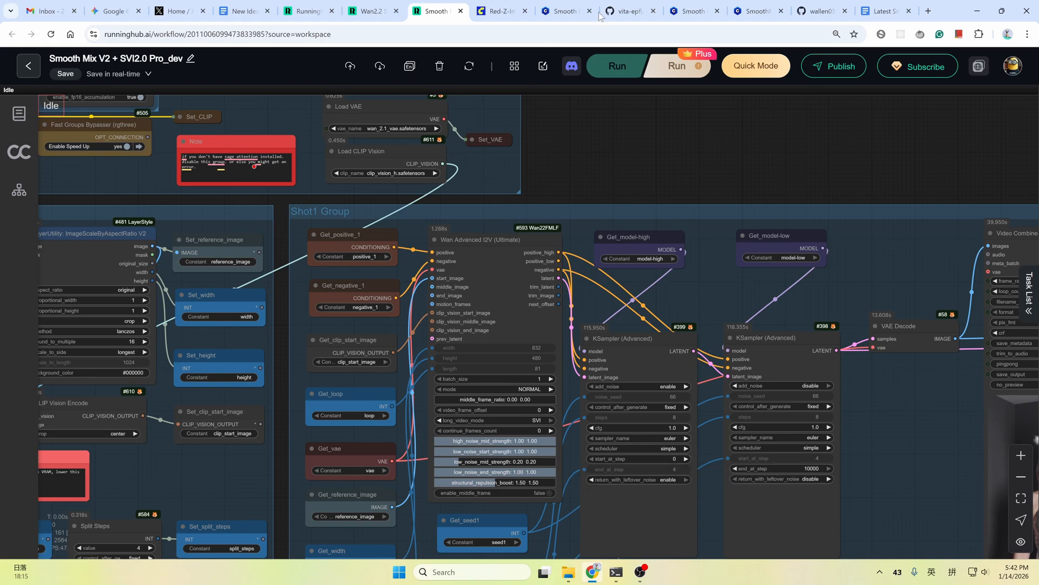
left_click(822, 11)
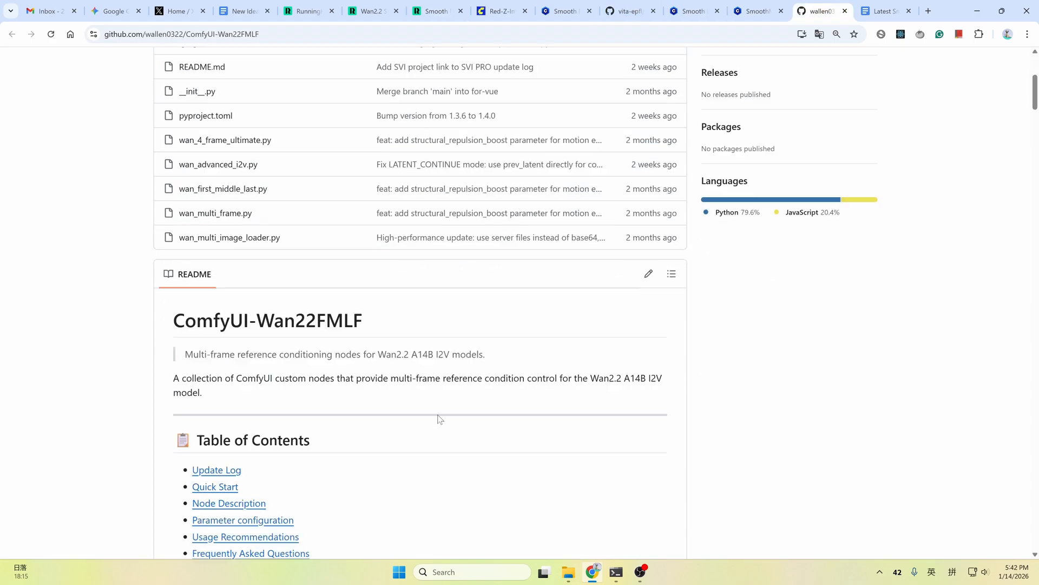
scroll("down", 3)
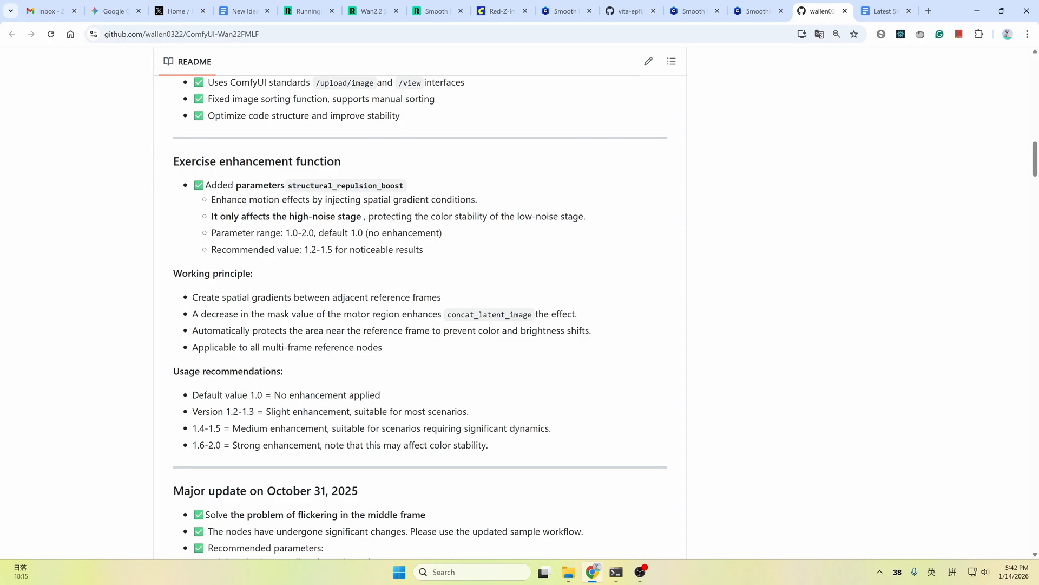
mouse_move(208, 456)
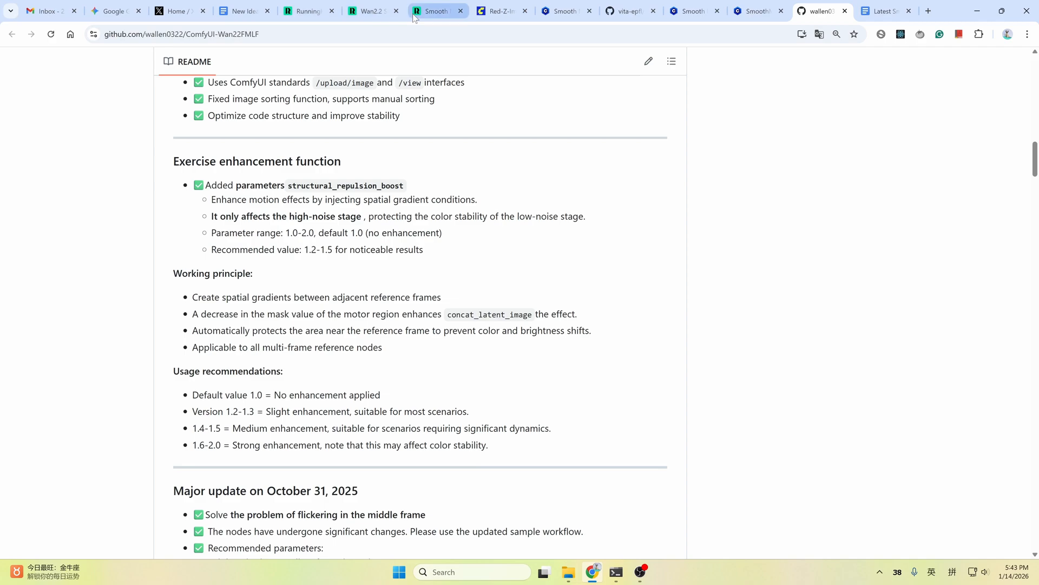
Return to the Smooth Mix V2 workflow at the Shot1 group's Wan Advanced I2V settings
left_click(432, 11)
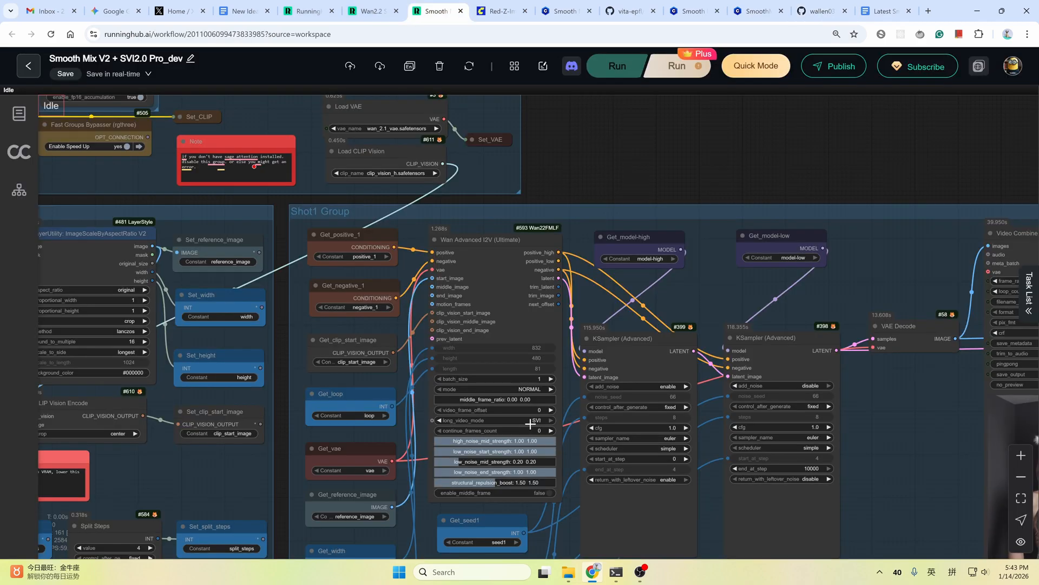
mouse_move(574, 412)
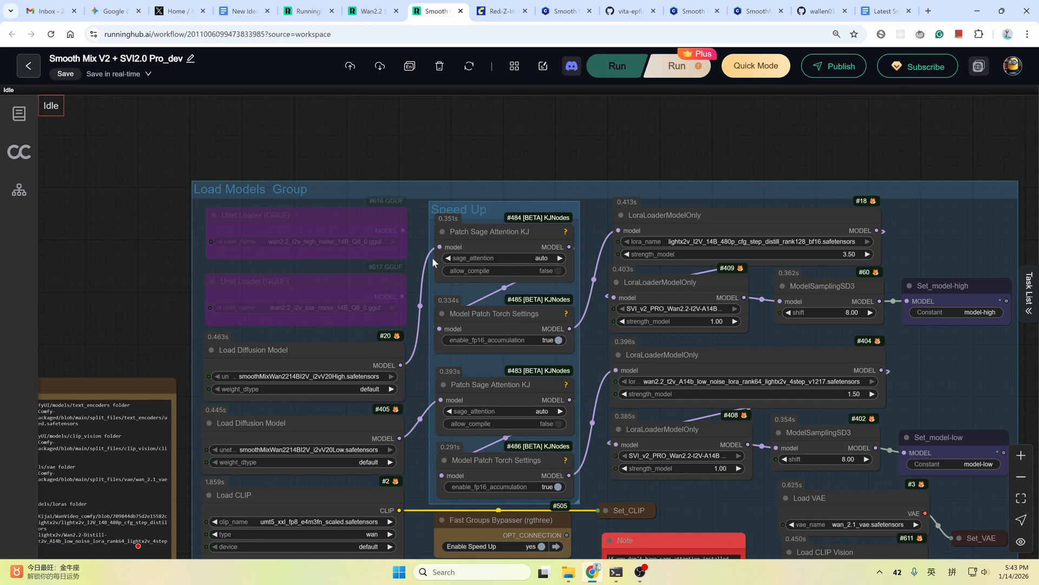
mouse_move(373, 274)
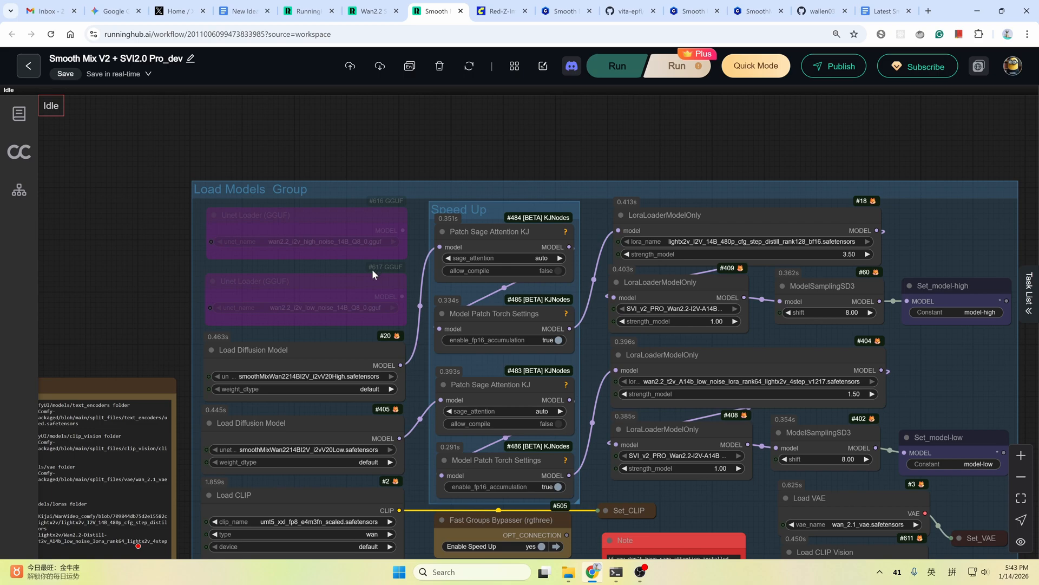
mouse_move(385, 275)
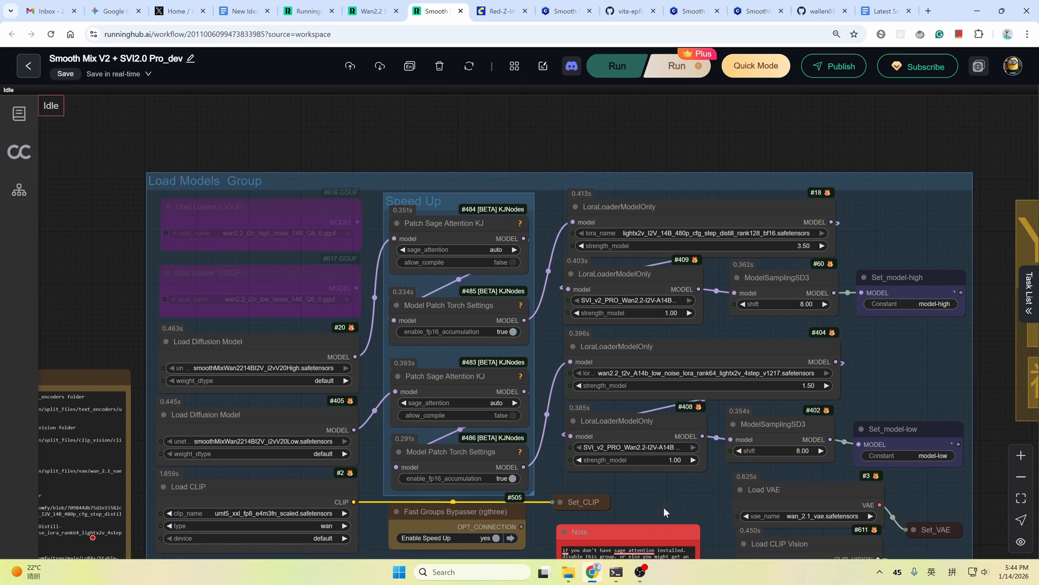
mouse_move(616, 234)
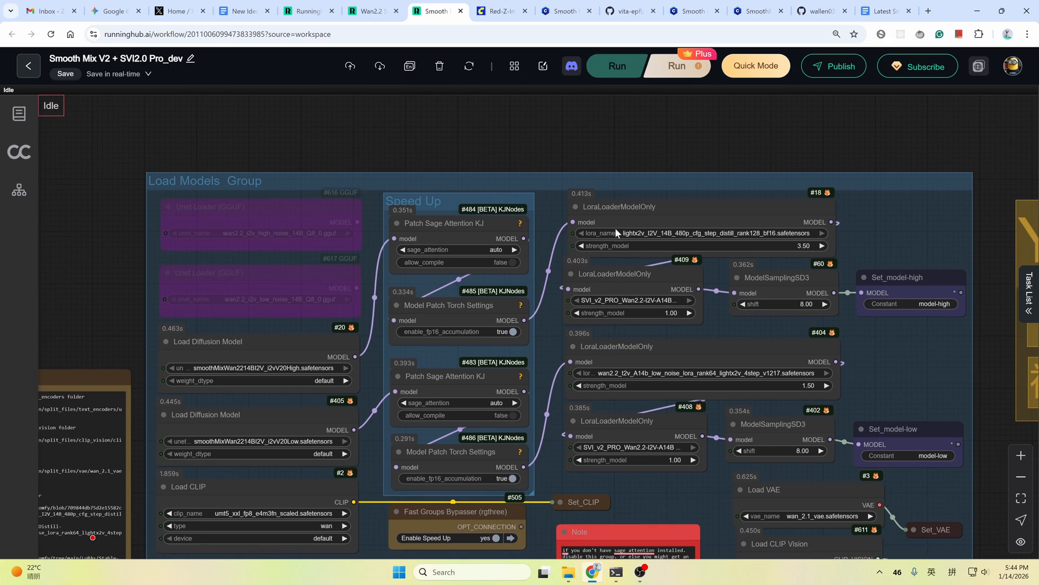
mouse_move(689, 445)
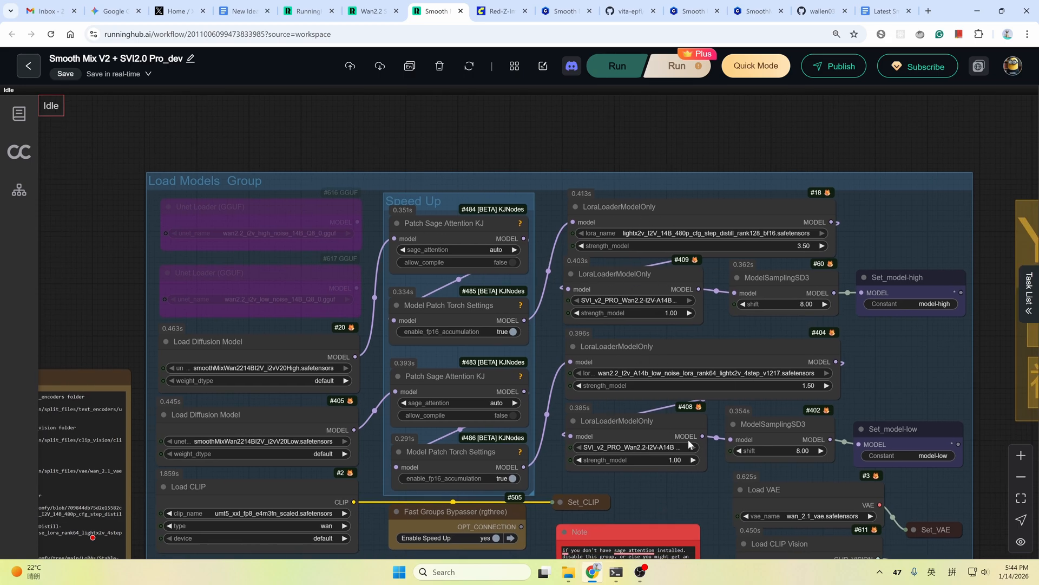
mouse_move(690, 408)
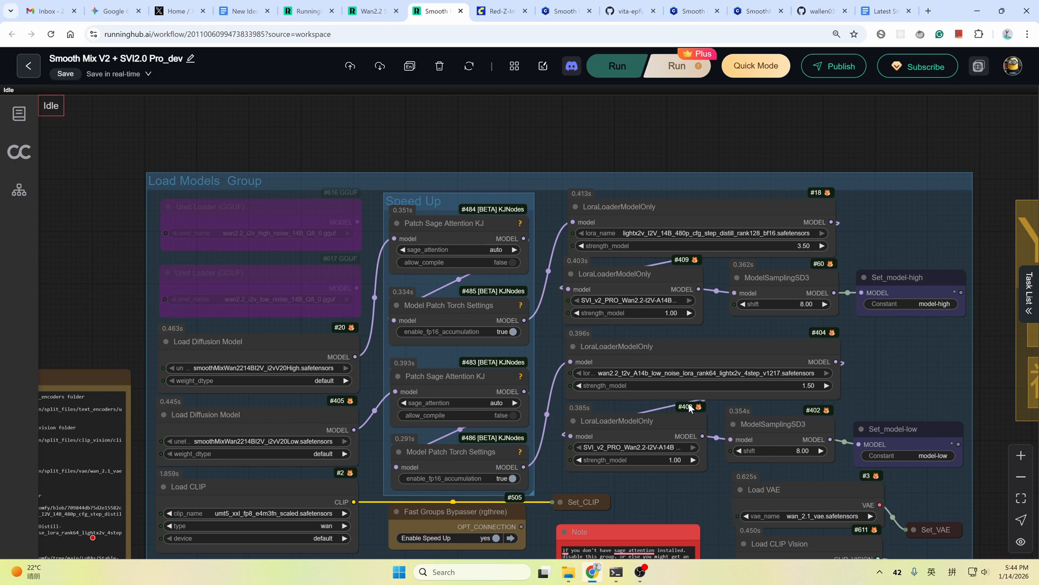
mouse_move(724, 219)
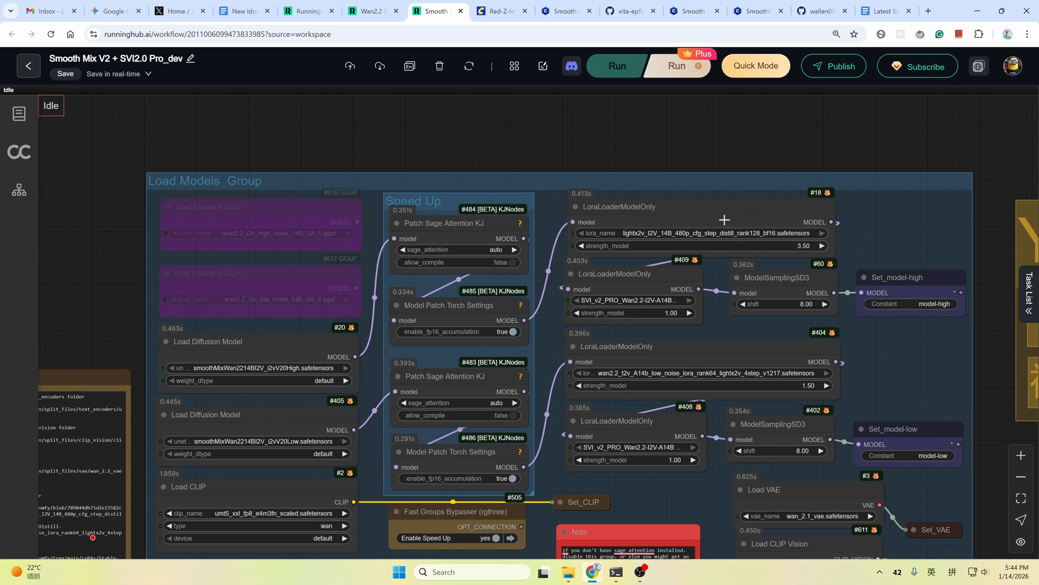
mouse_move(738, 215)
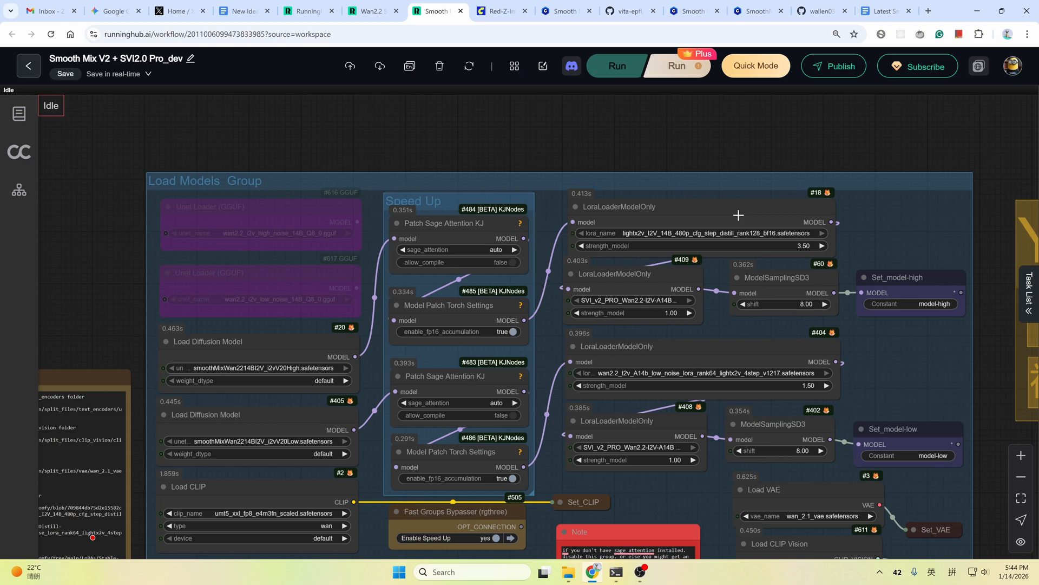
mouse_move(731, 358)
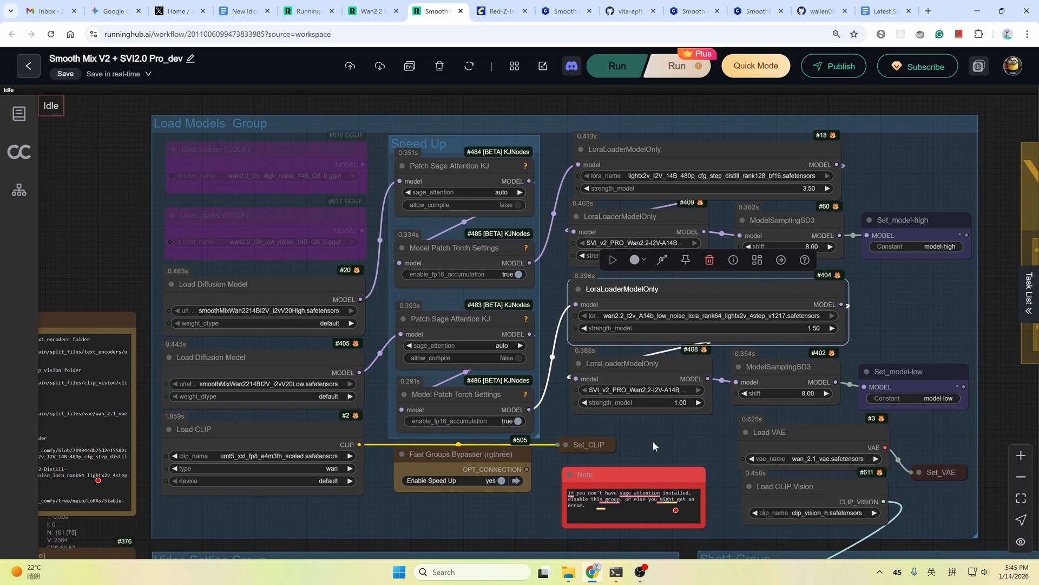
mouse_move(441, 152)
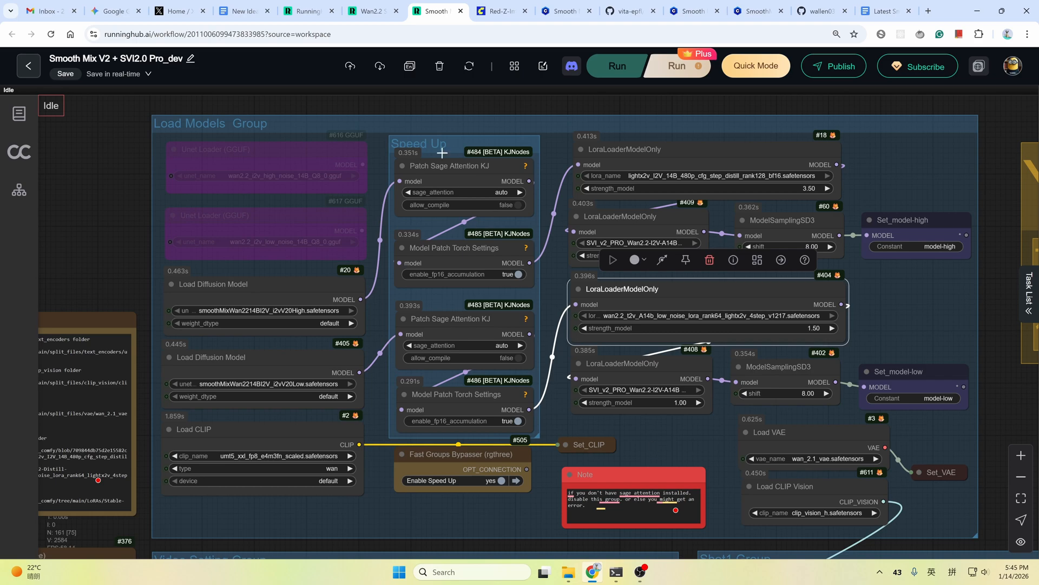
Set Enable Speed Up to no on the Fast Groups Bypasser, disabling the sage attention and torch patch nodes
left_click(496, 481)
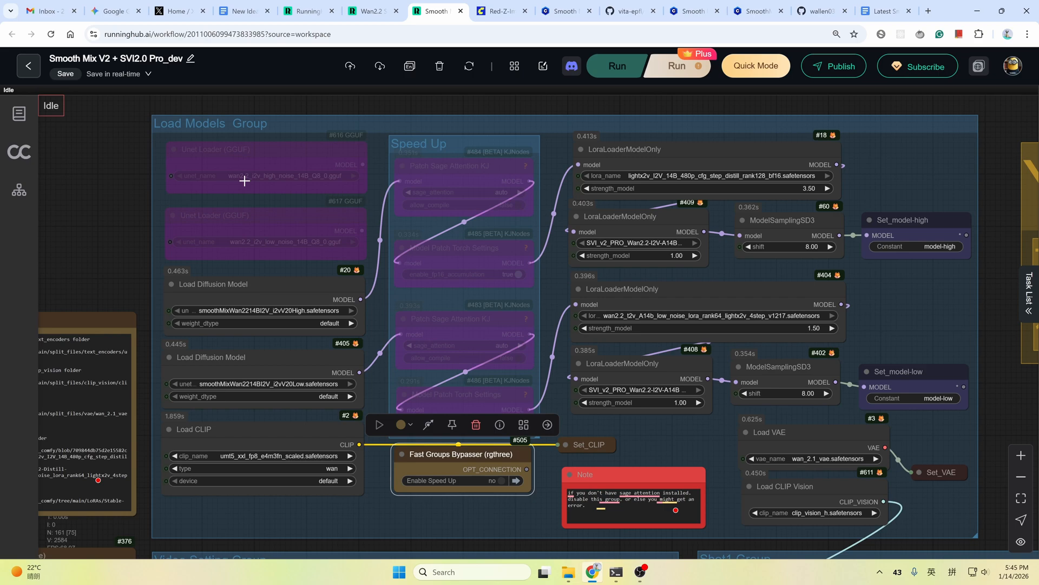
mouse_move(805, 225)
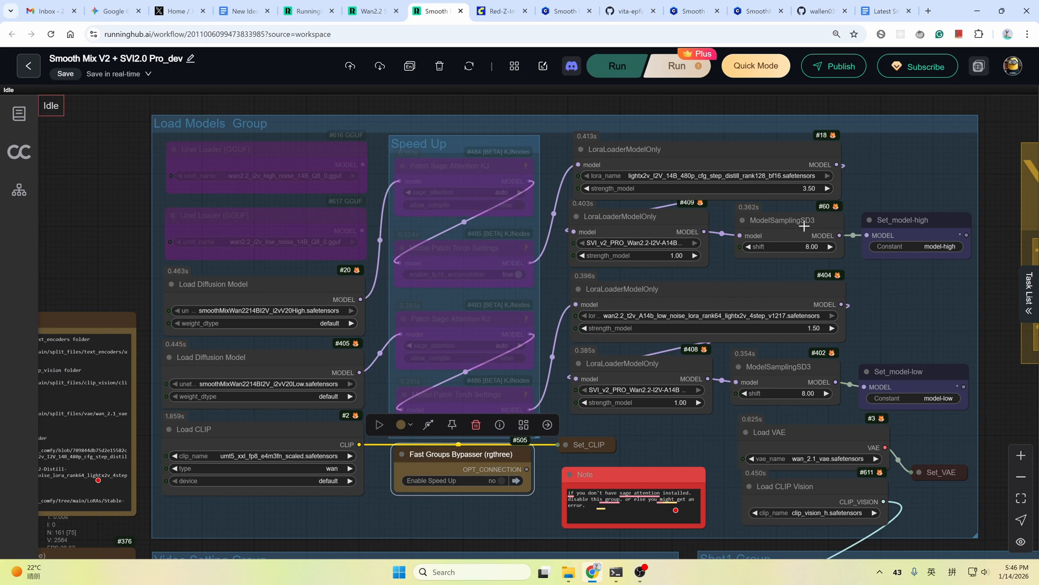
mouse_move(779, 240)
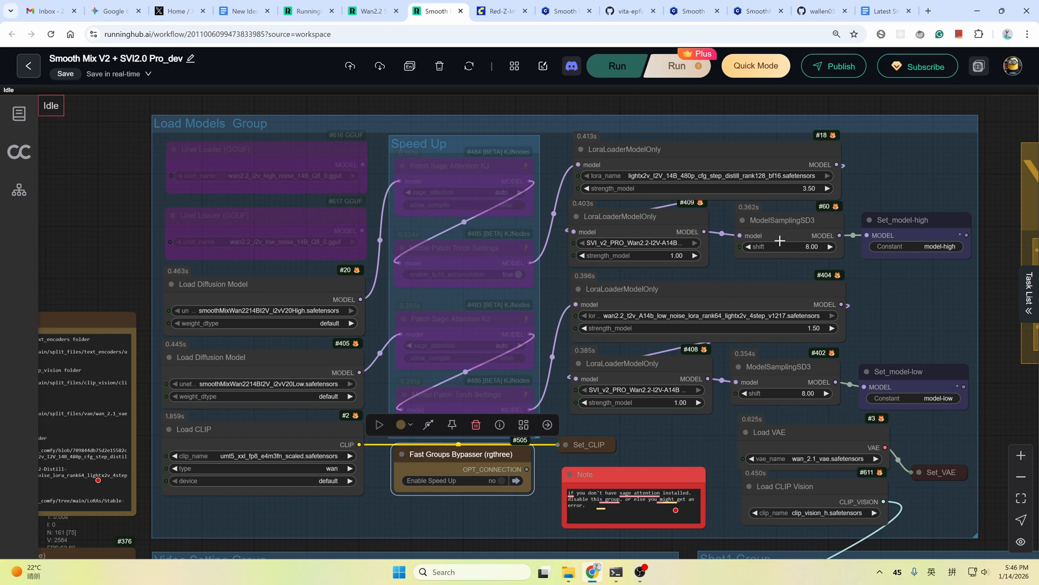
mouse_move(791, 235)
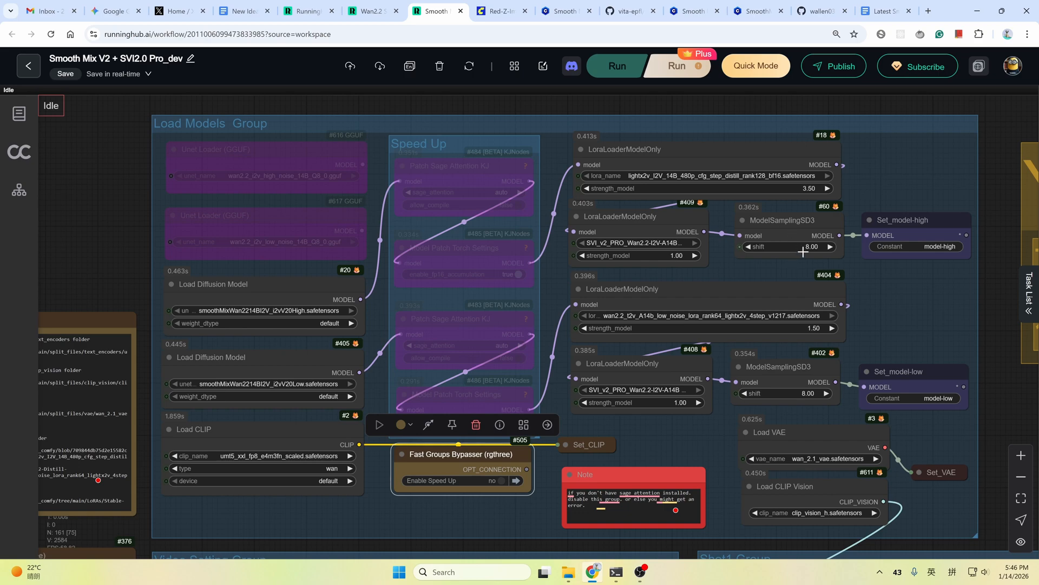
mouse_move(818, 285)
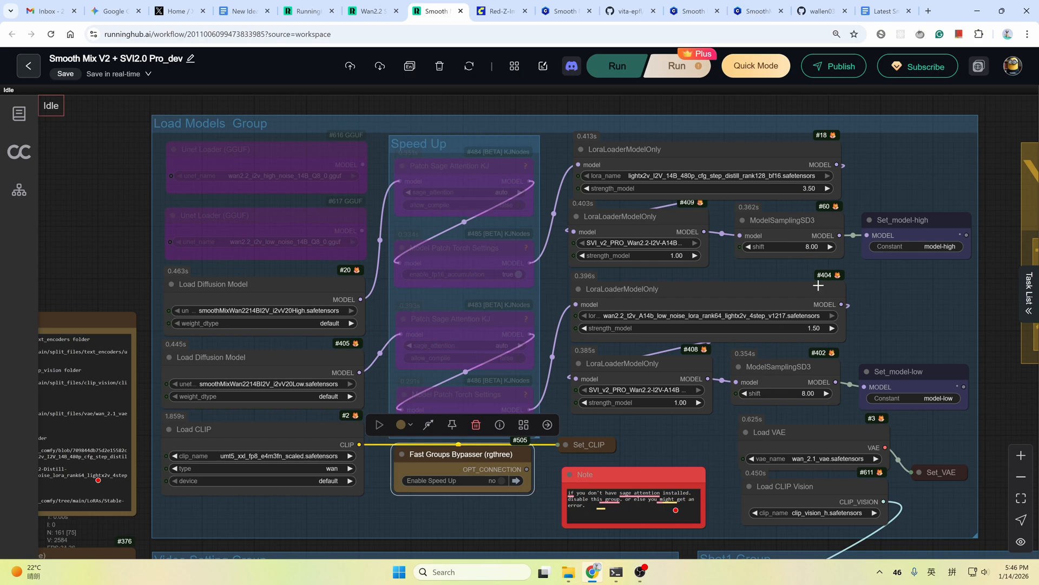
mouse_move(808, 321)
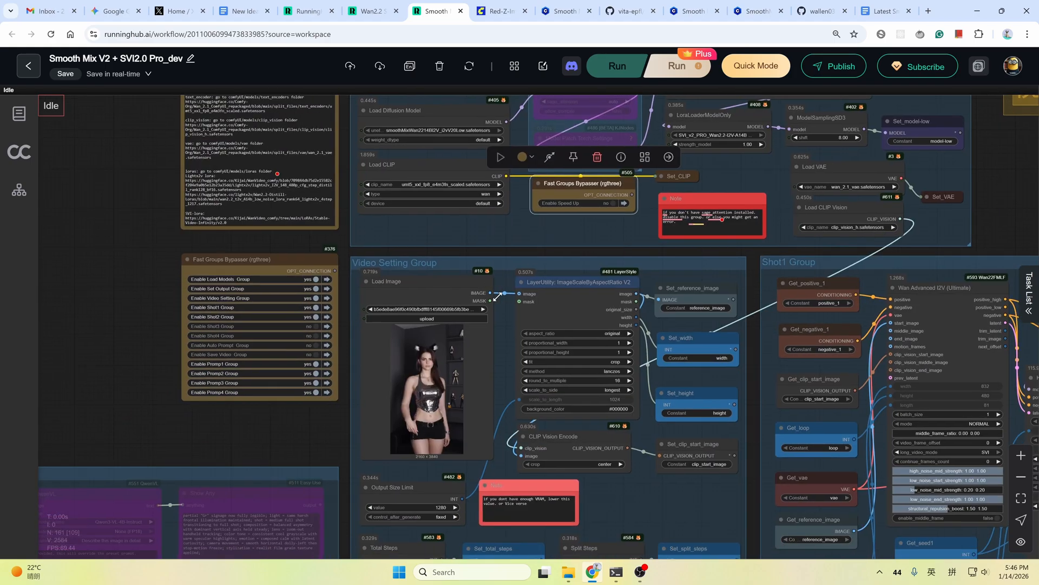
scroll("down", 3)
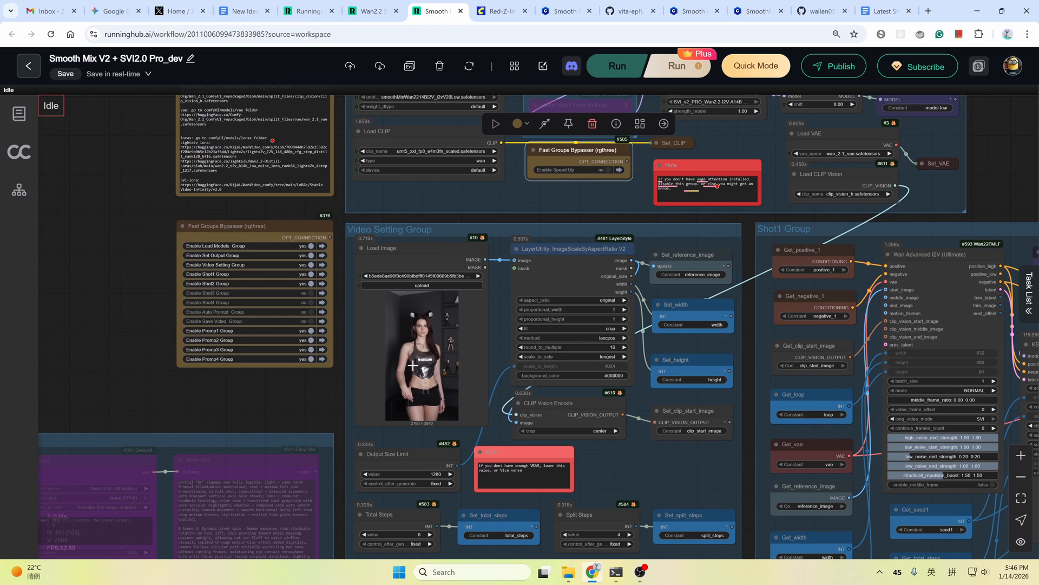
mouse_move(432, 388)
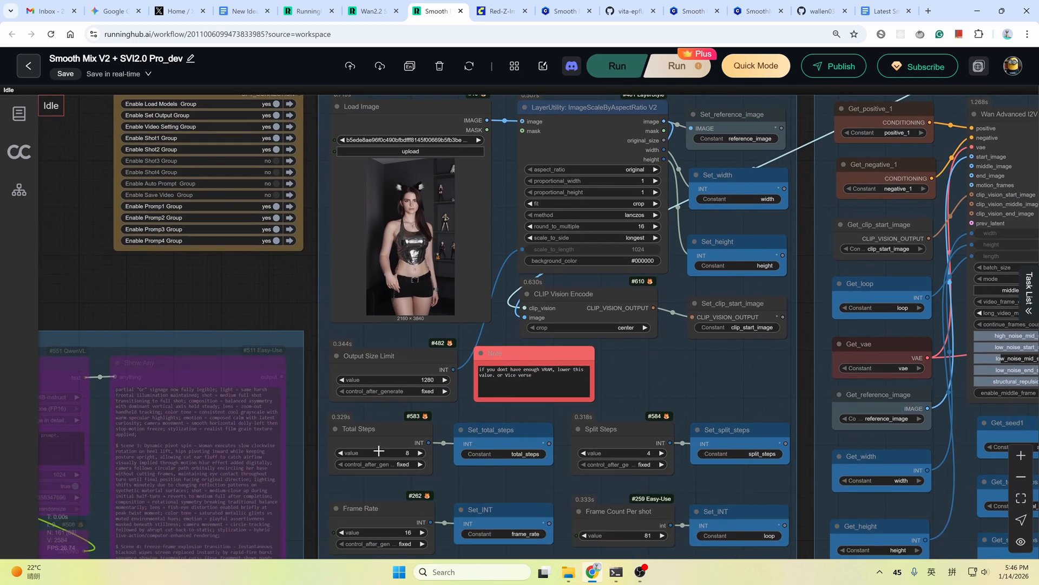
mouse_move(618, 438)
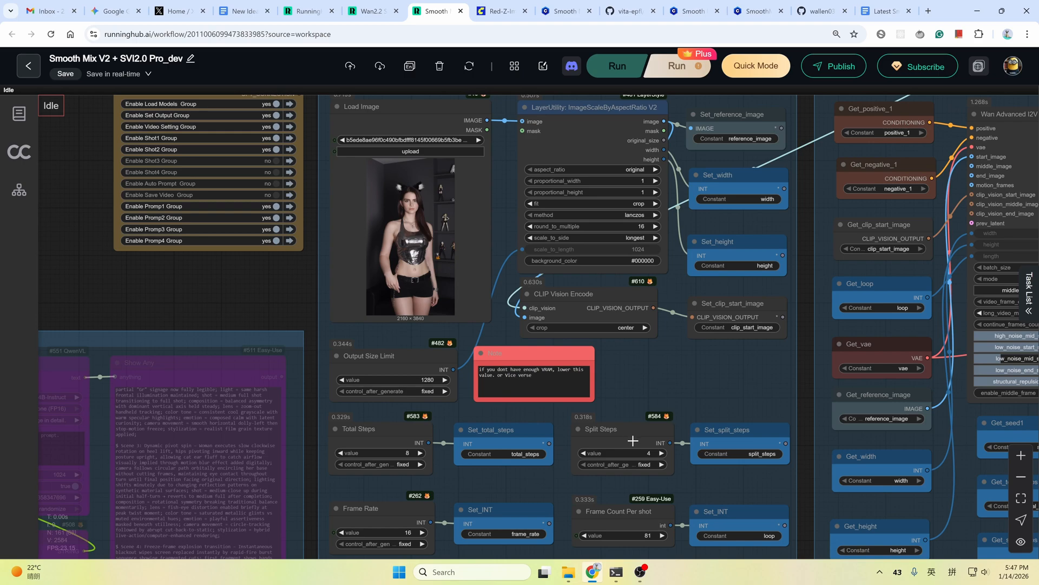
mouse_move(387, 440)
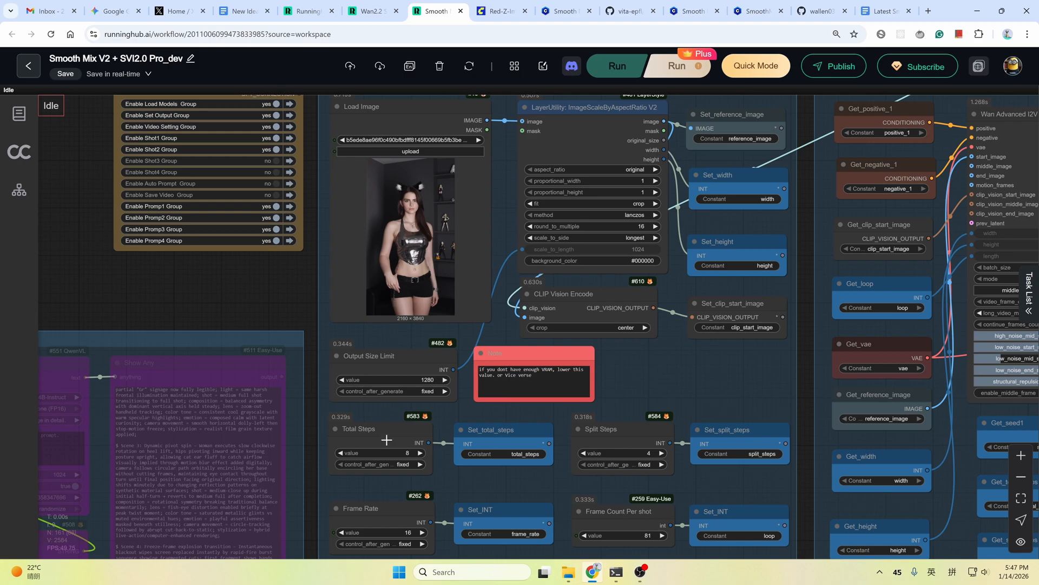
mouse_move(634, 440)
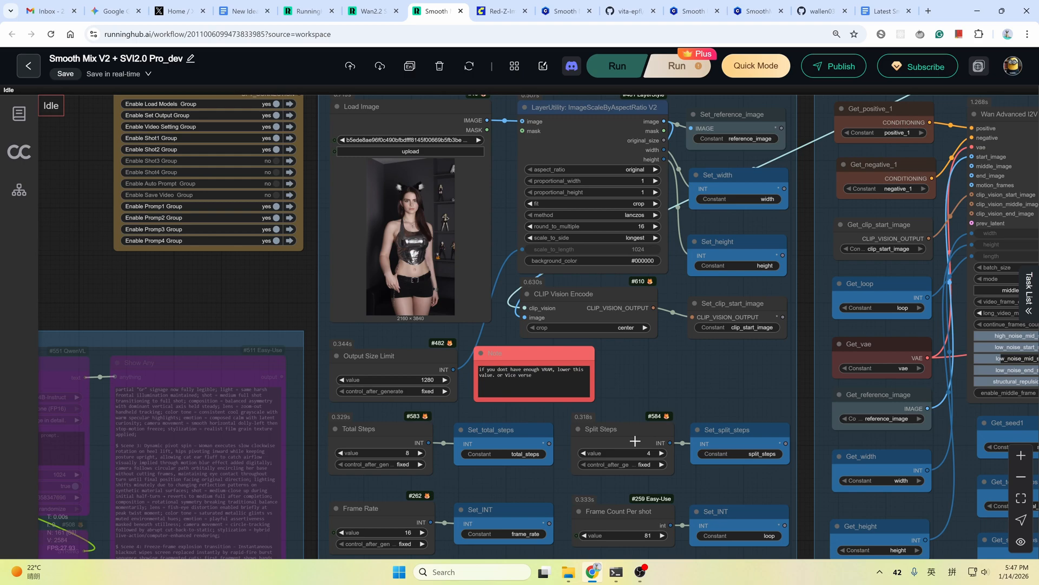
mouse_move(615, 479)
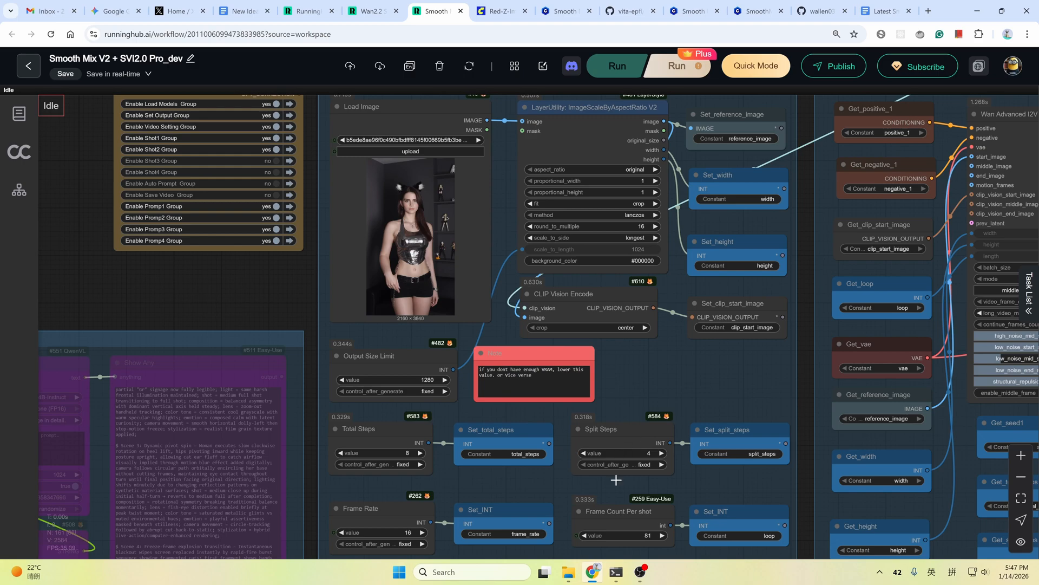
mouse_move(647, 465)
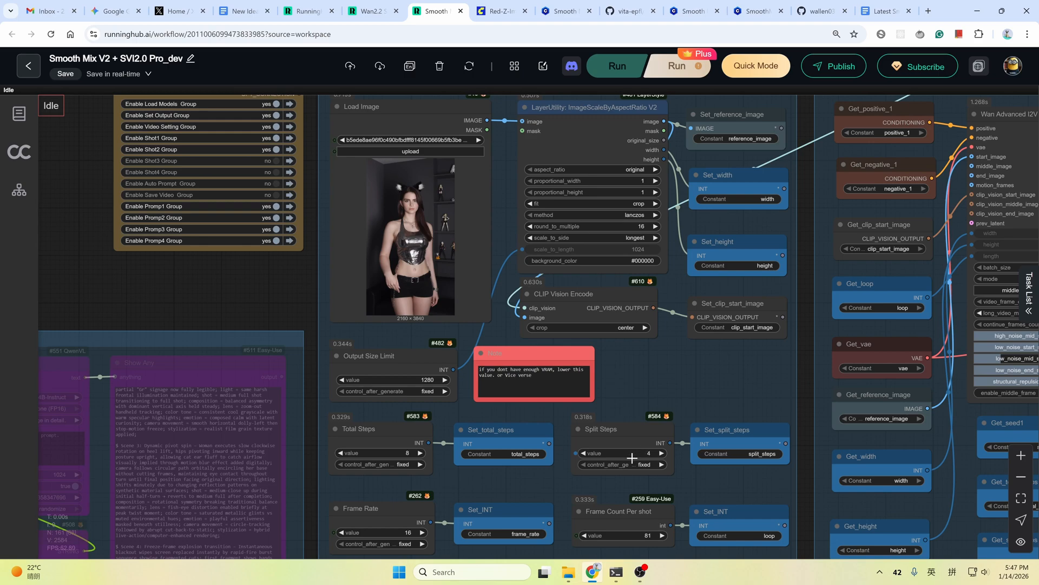
mouse_move(594, 488)
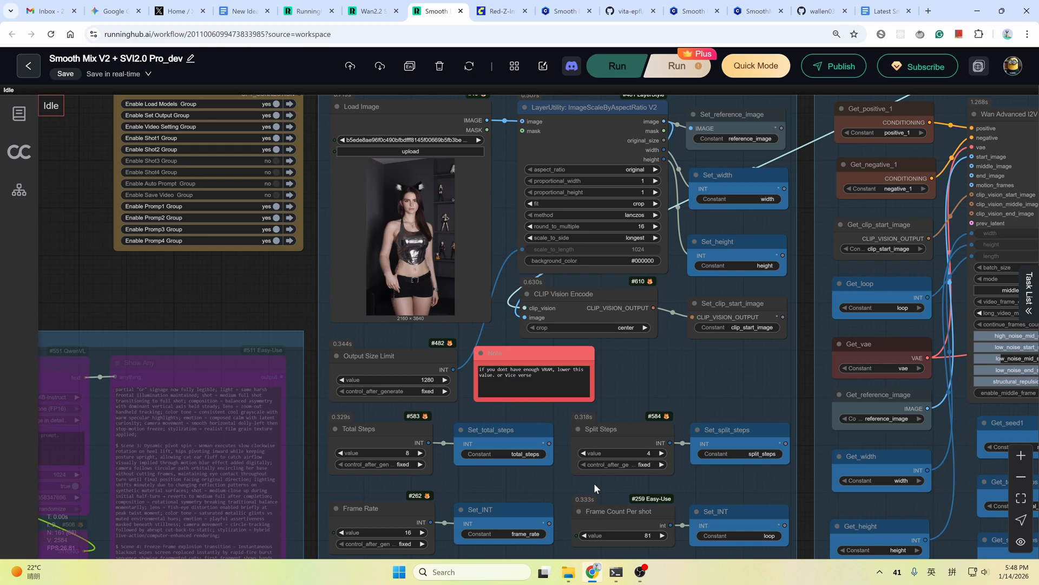
scroll("down", 3)
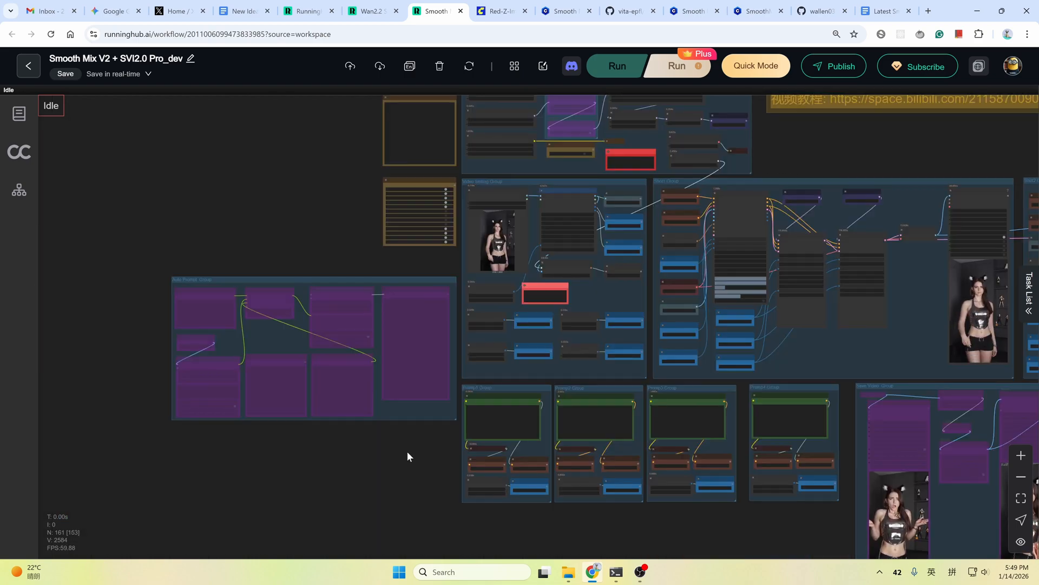
Drag the zoomed-out workflow overview toward the example output video previews
left_click_drag(408, 456, 214, 430)
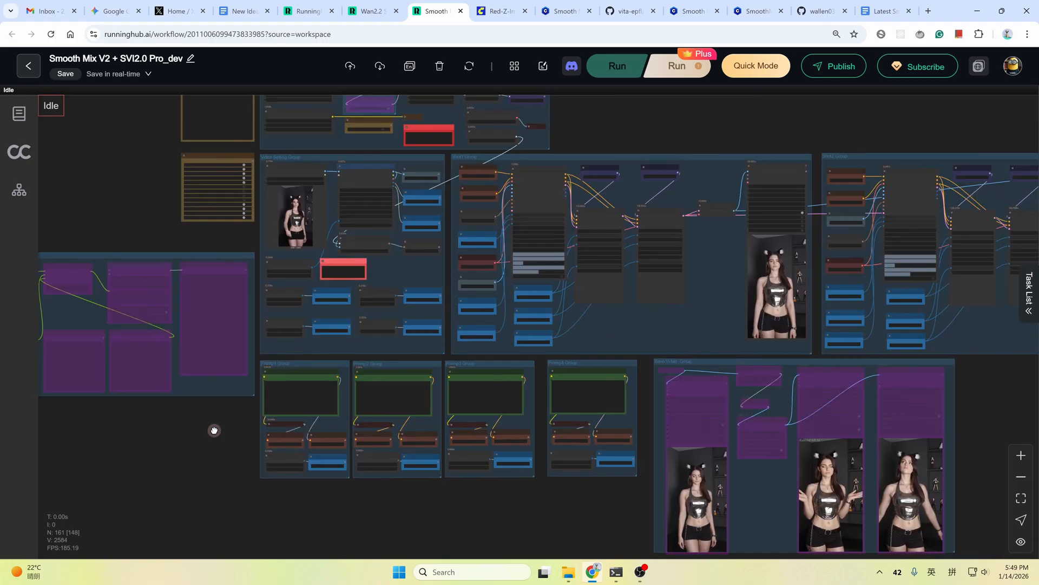